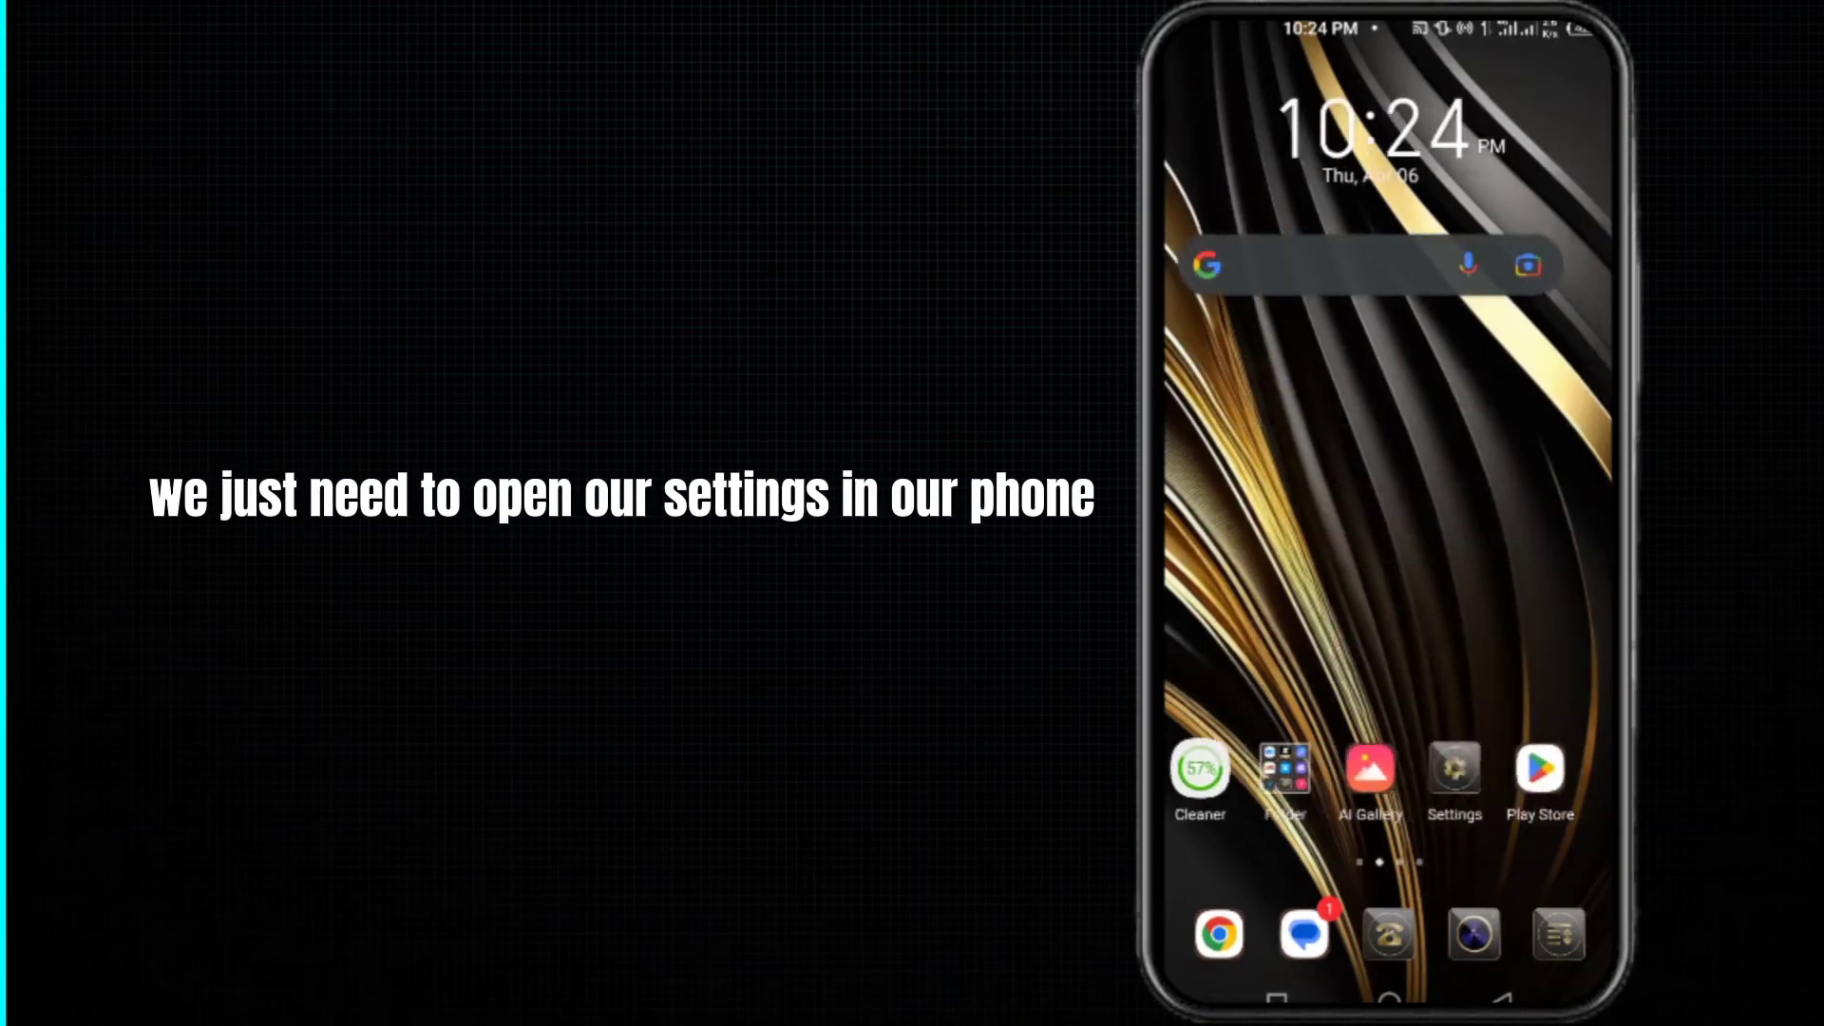
# Reach the installed-apps list via Settings, App management, then App settings.
pyautogui.click(1453, 771)
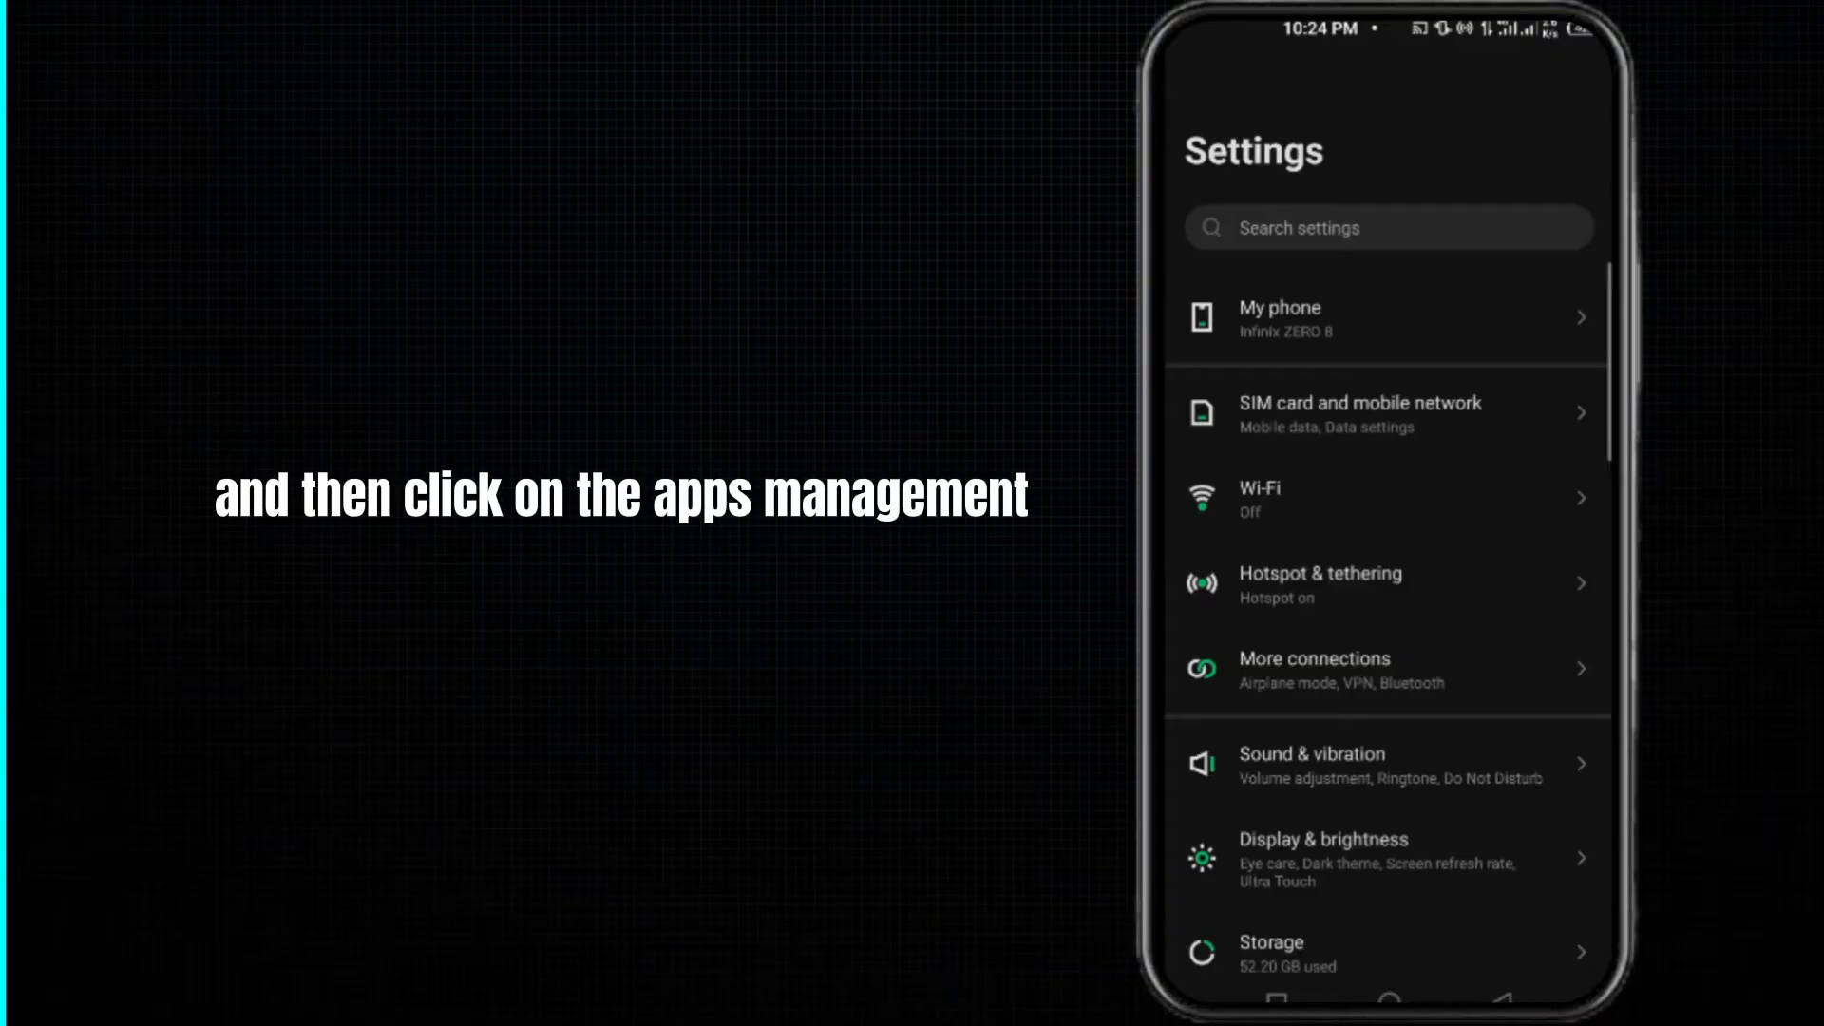
pyautogui.scroll(-3)
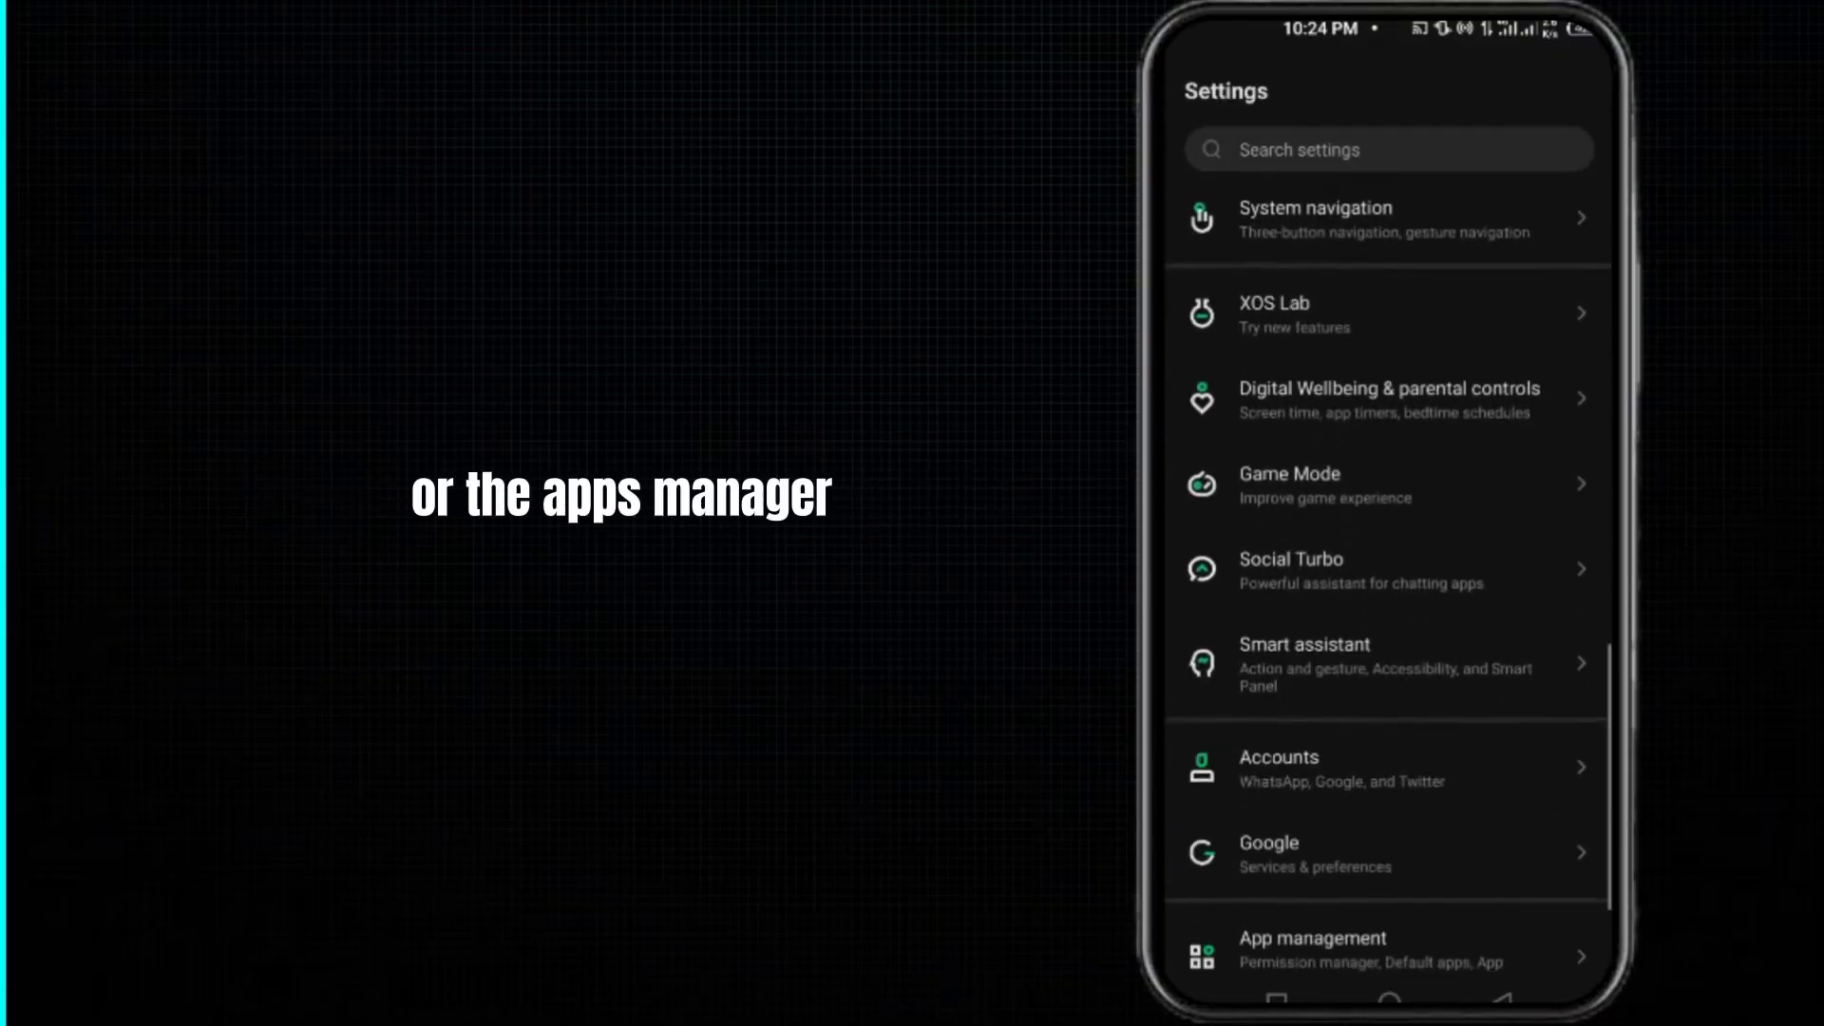
pyautogui.click(1312, 949)
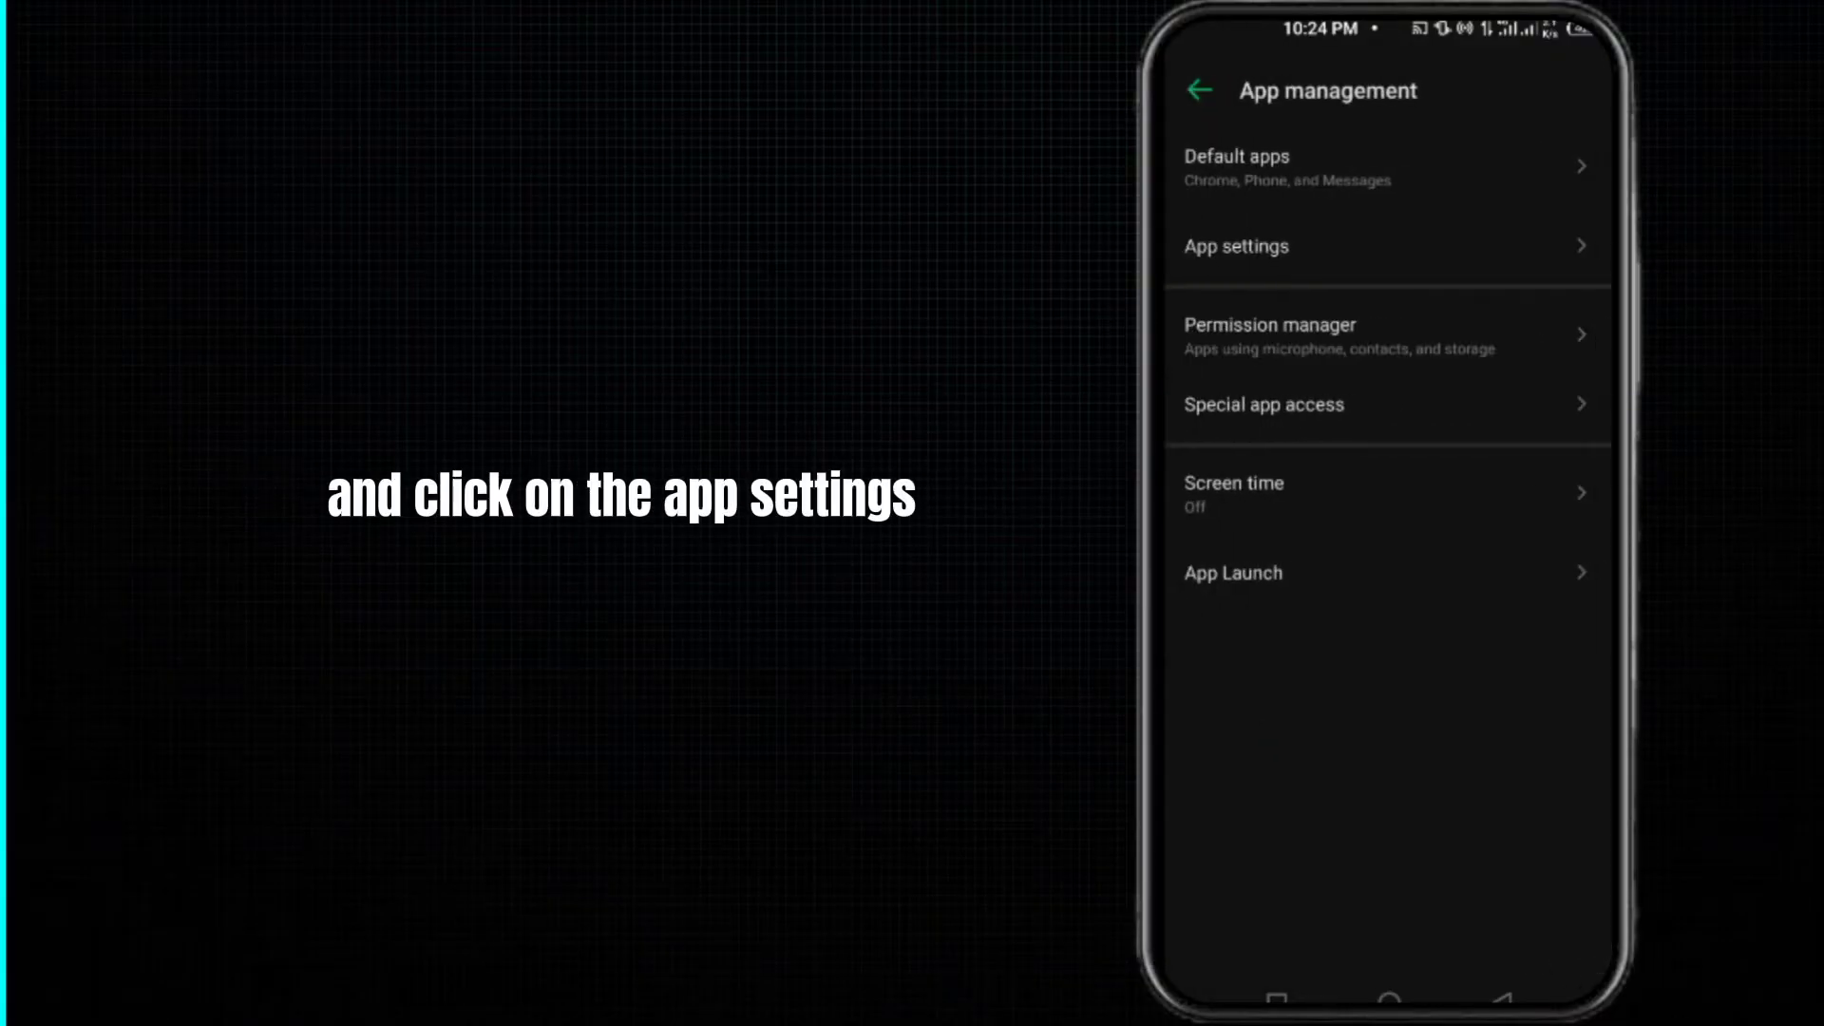
pyautogui.click(1235, 245)
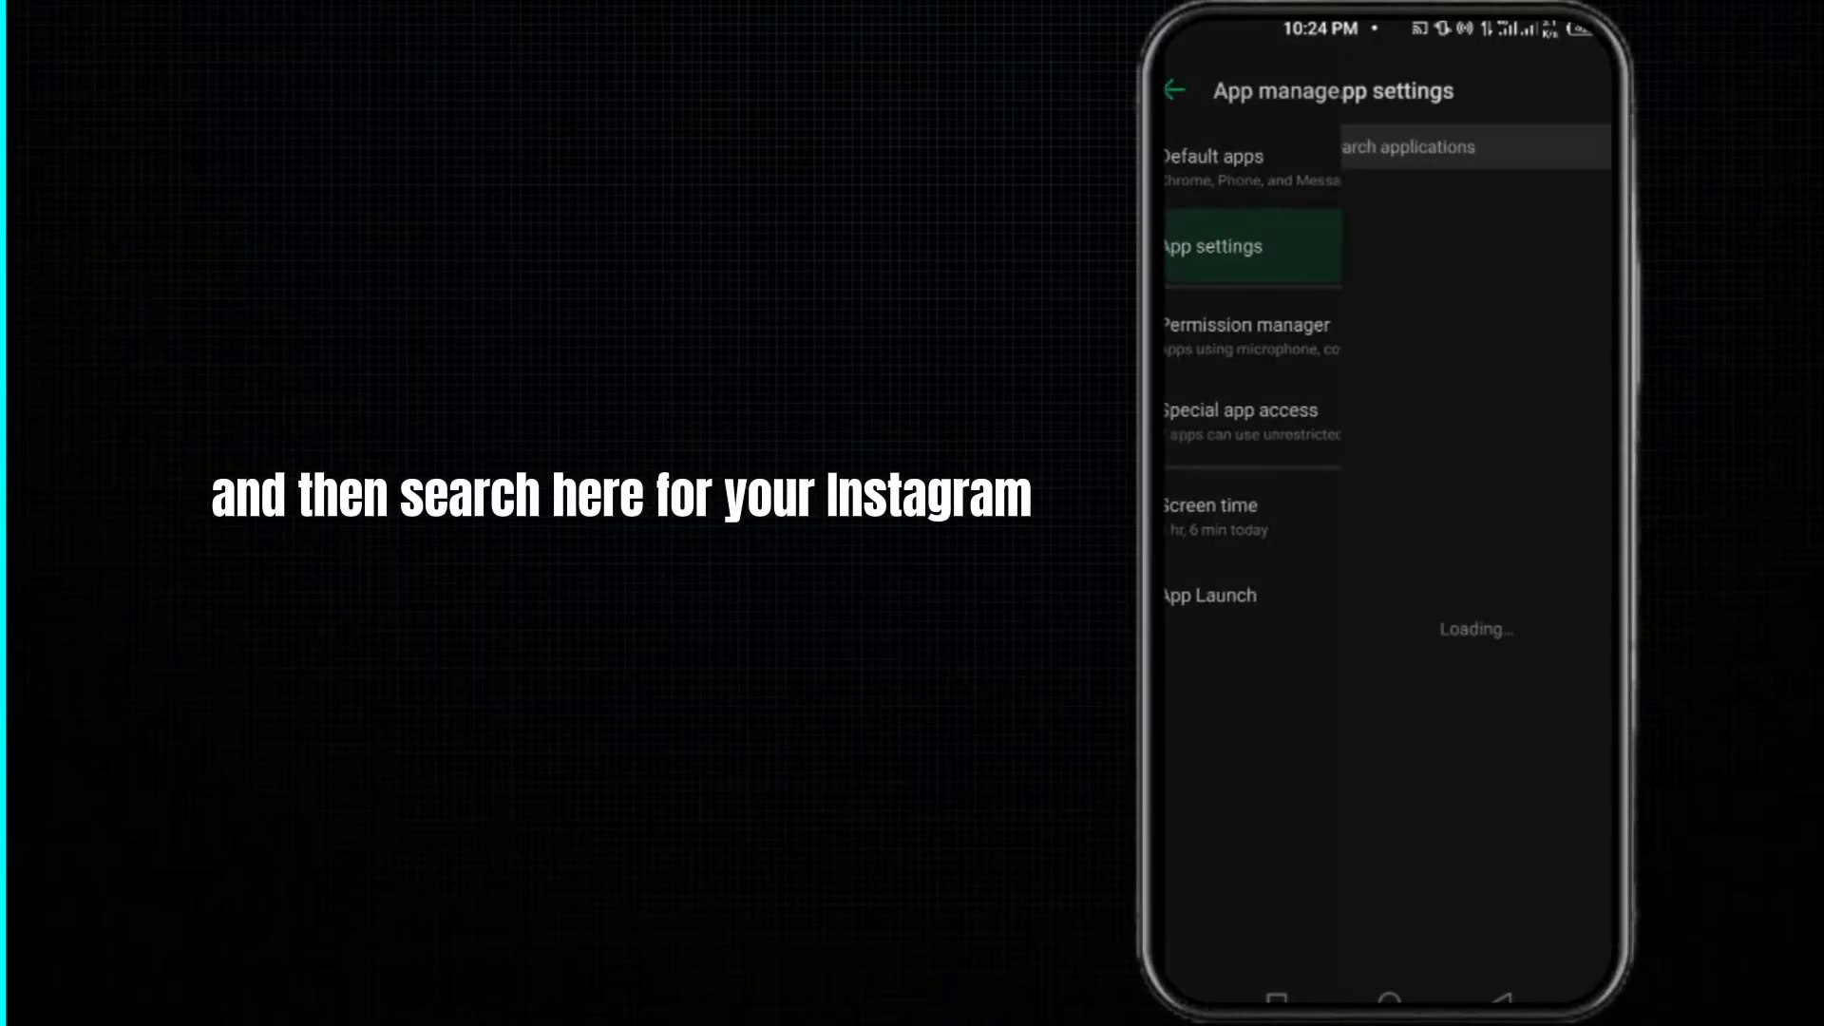
# Search the app list for 'in' and select Instagram to reach its storage page.
pyautogui.click(1213, 245)
pyautogui.write('in')
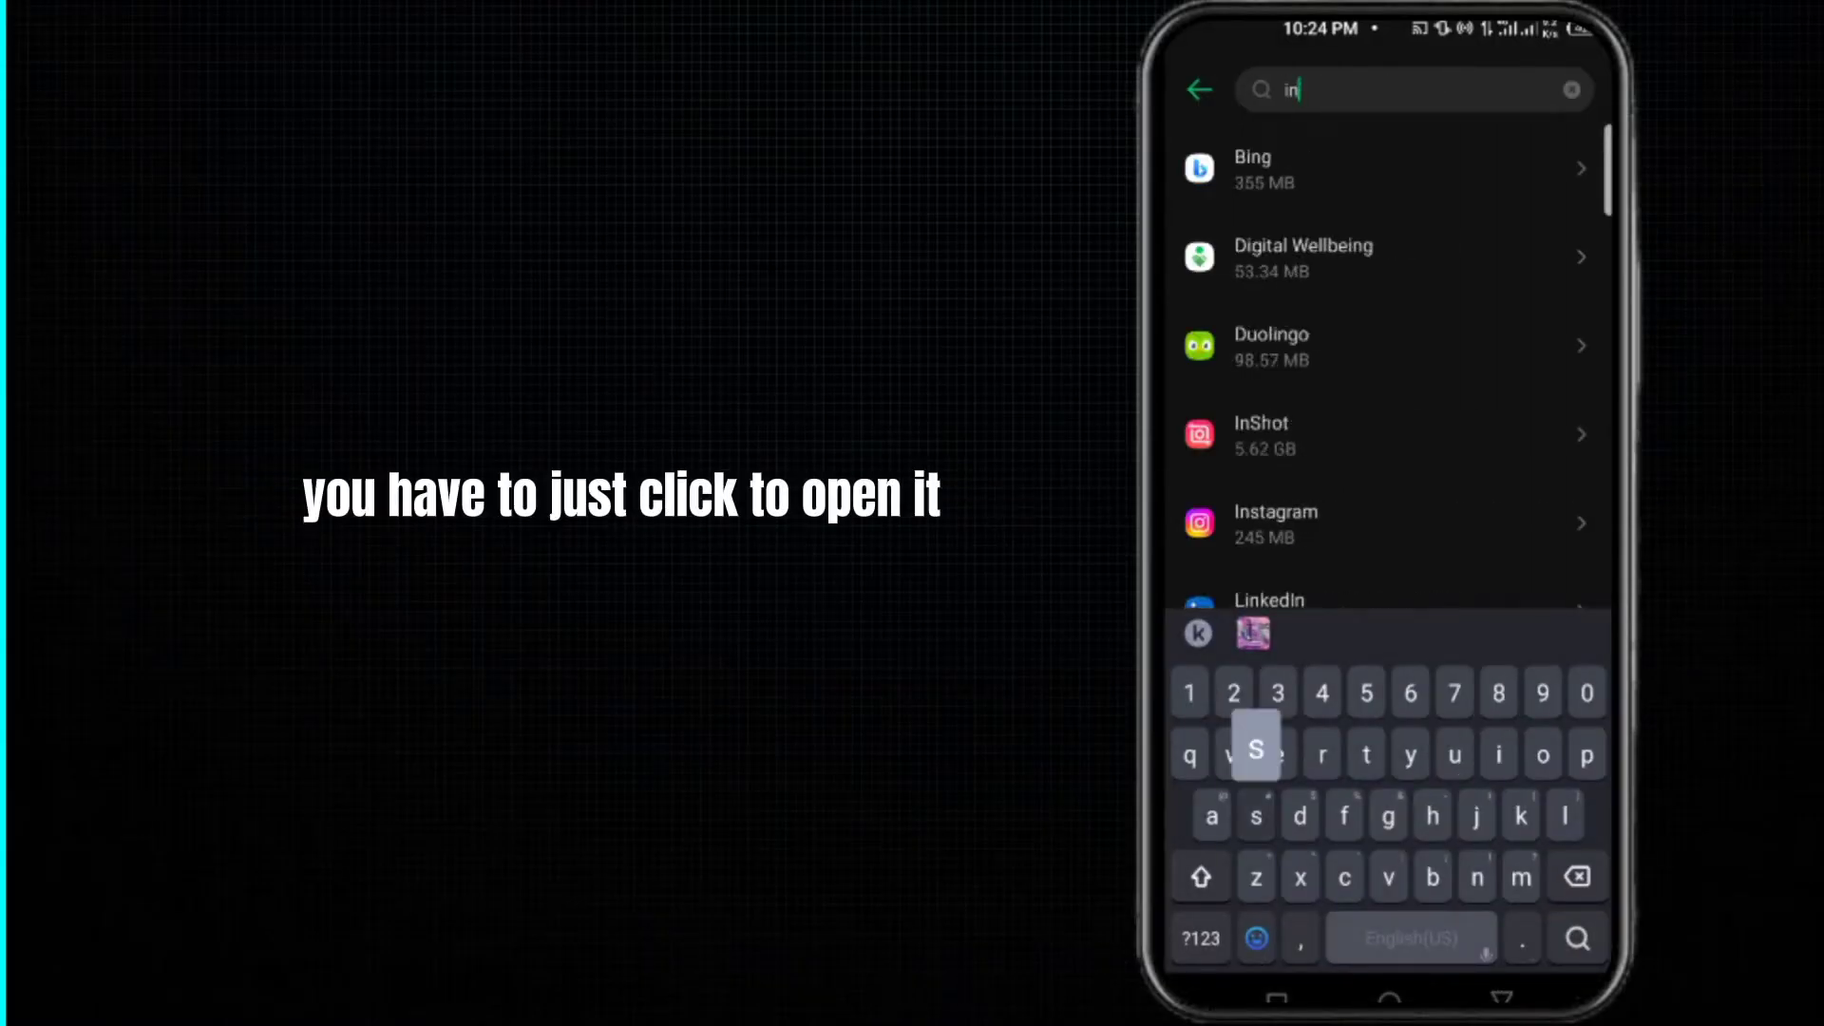
pyautogui.click(1274, 522)
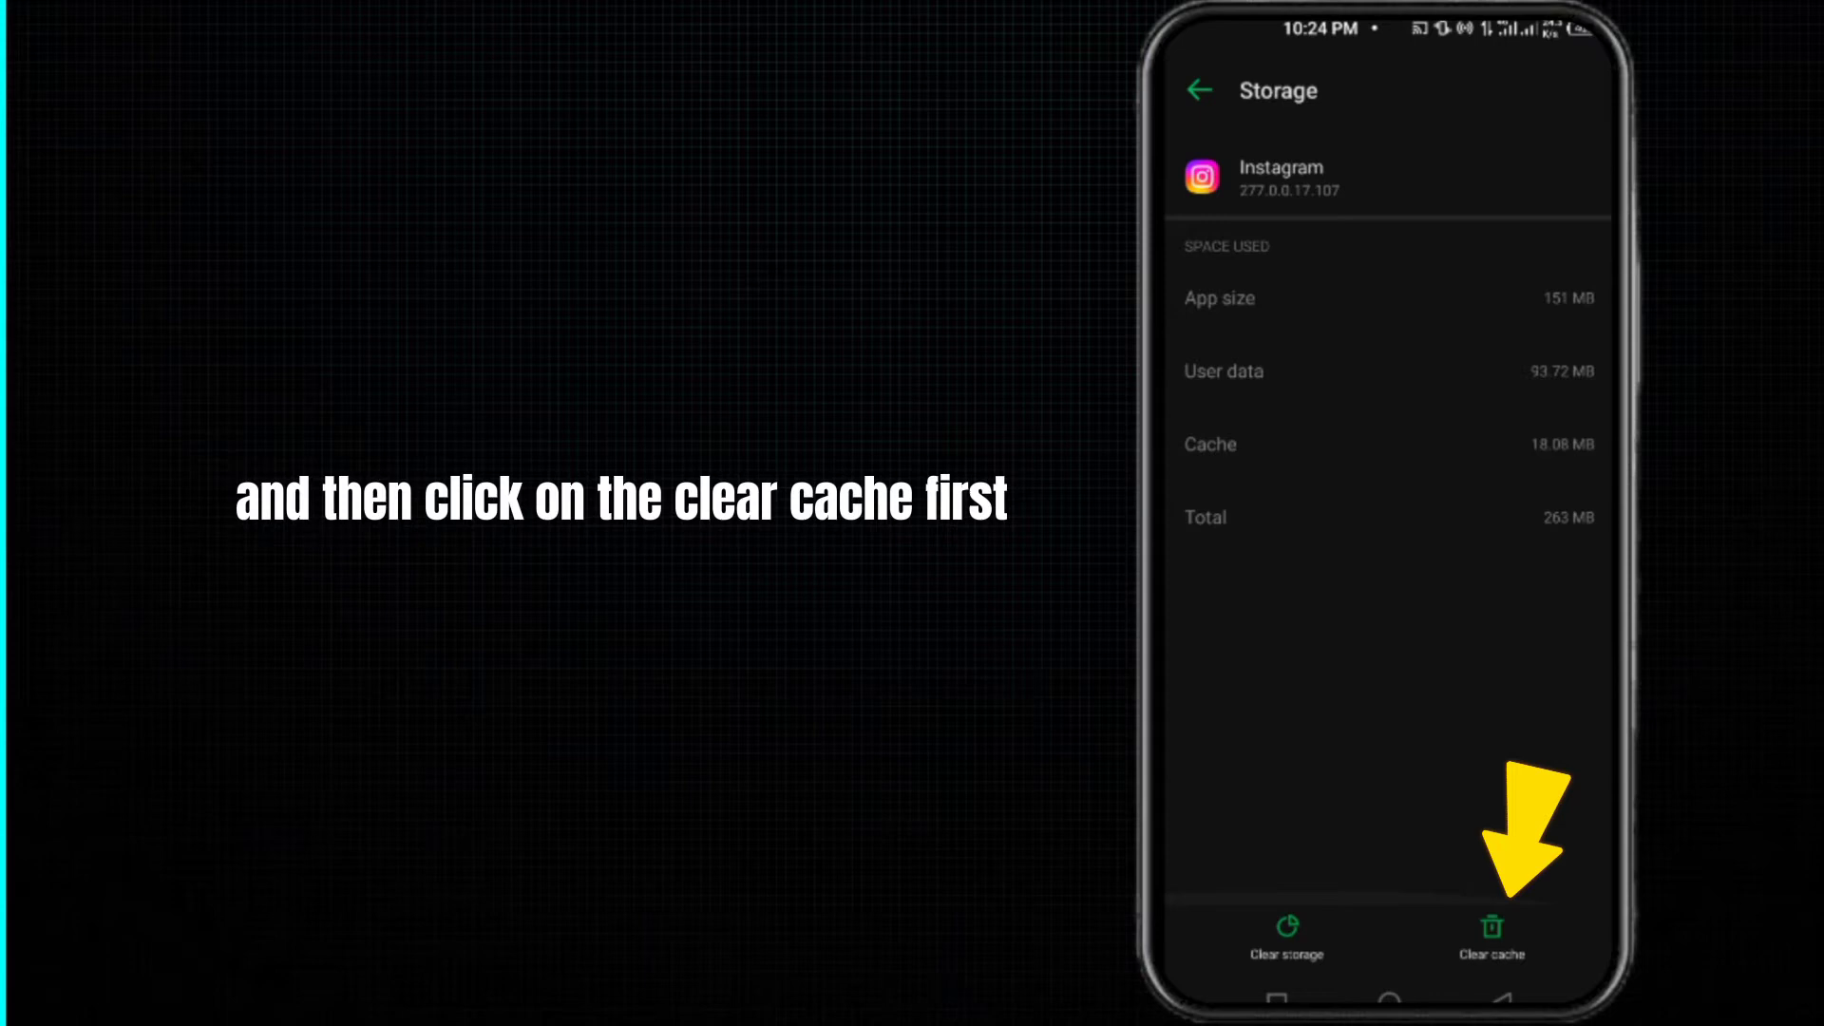
# Clear Instagram's cache to 0 B, then clear its storage and confirm deleting app data.
pyautogui.click(1491, 937)
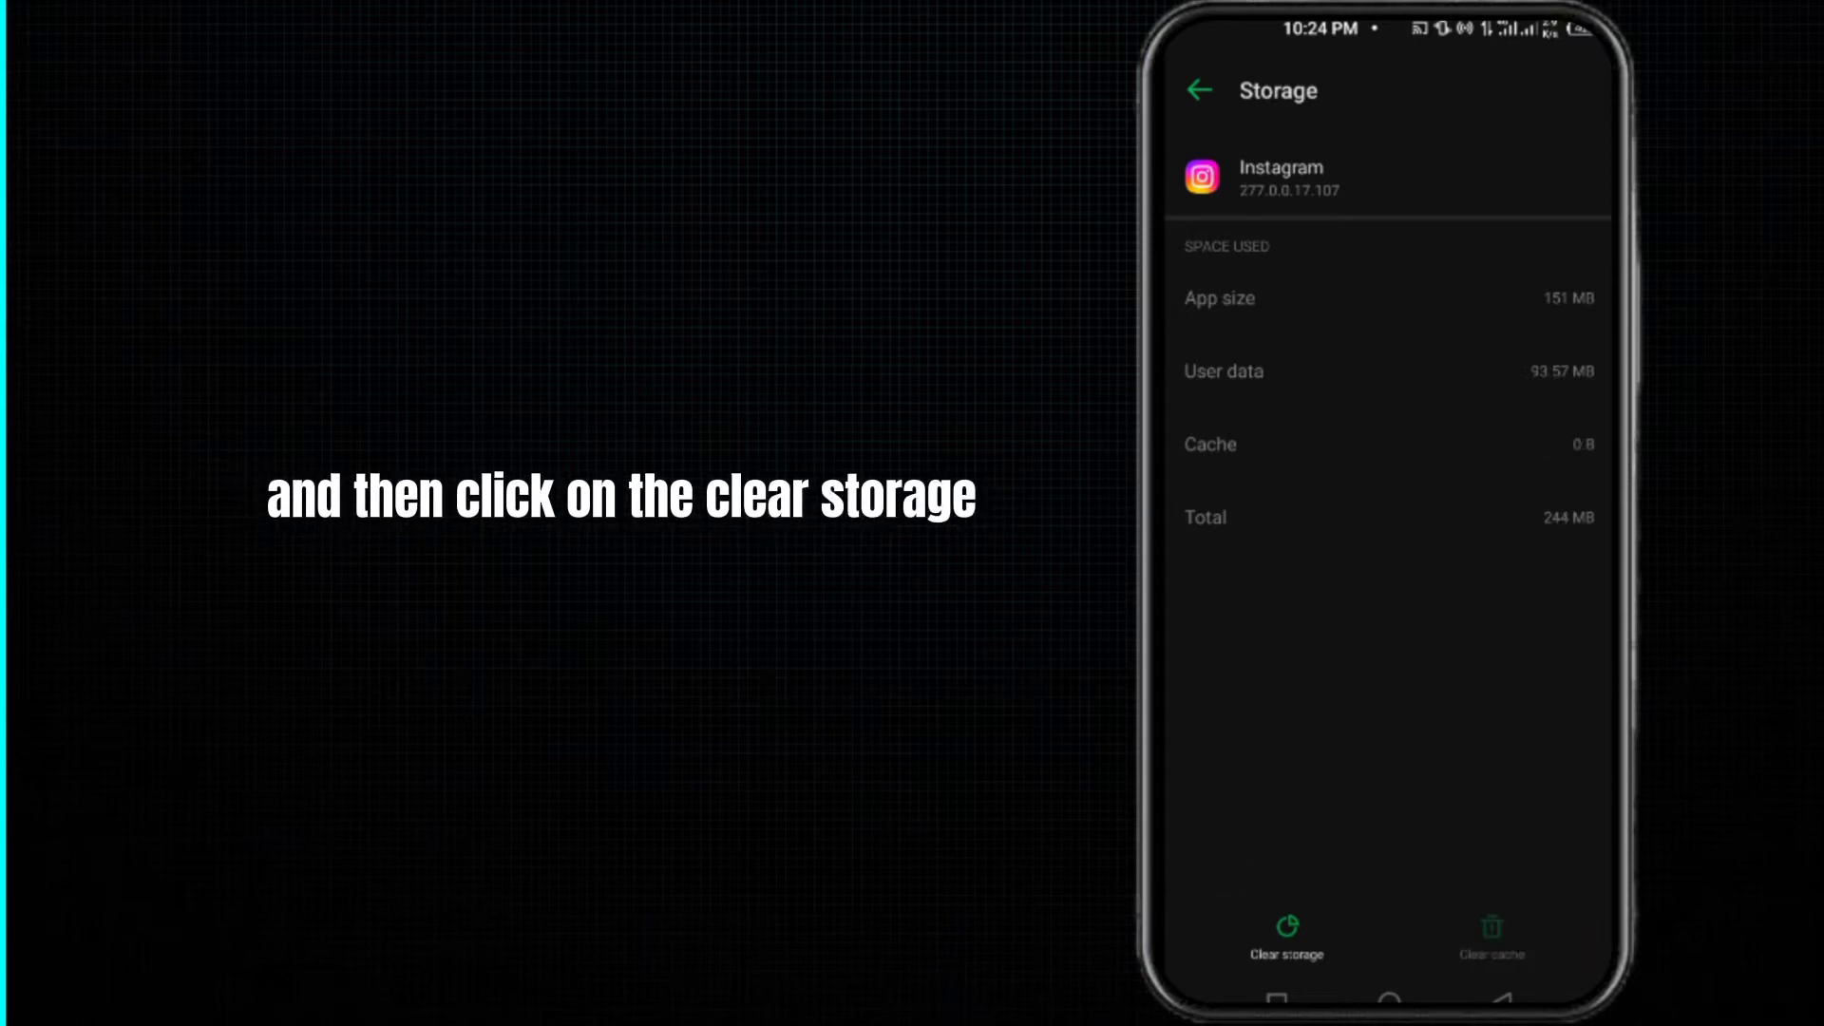
pyautogui.click(1284, 937)
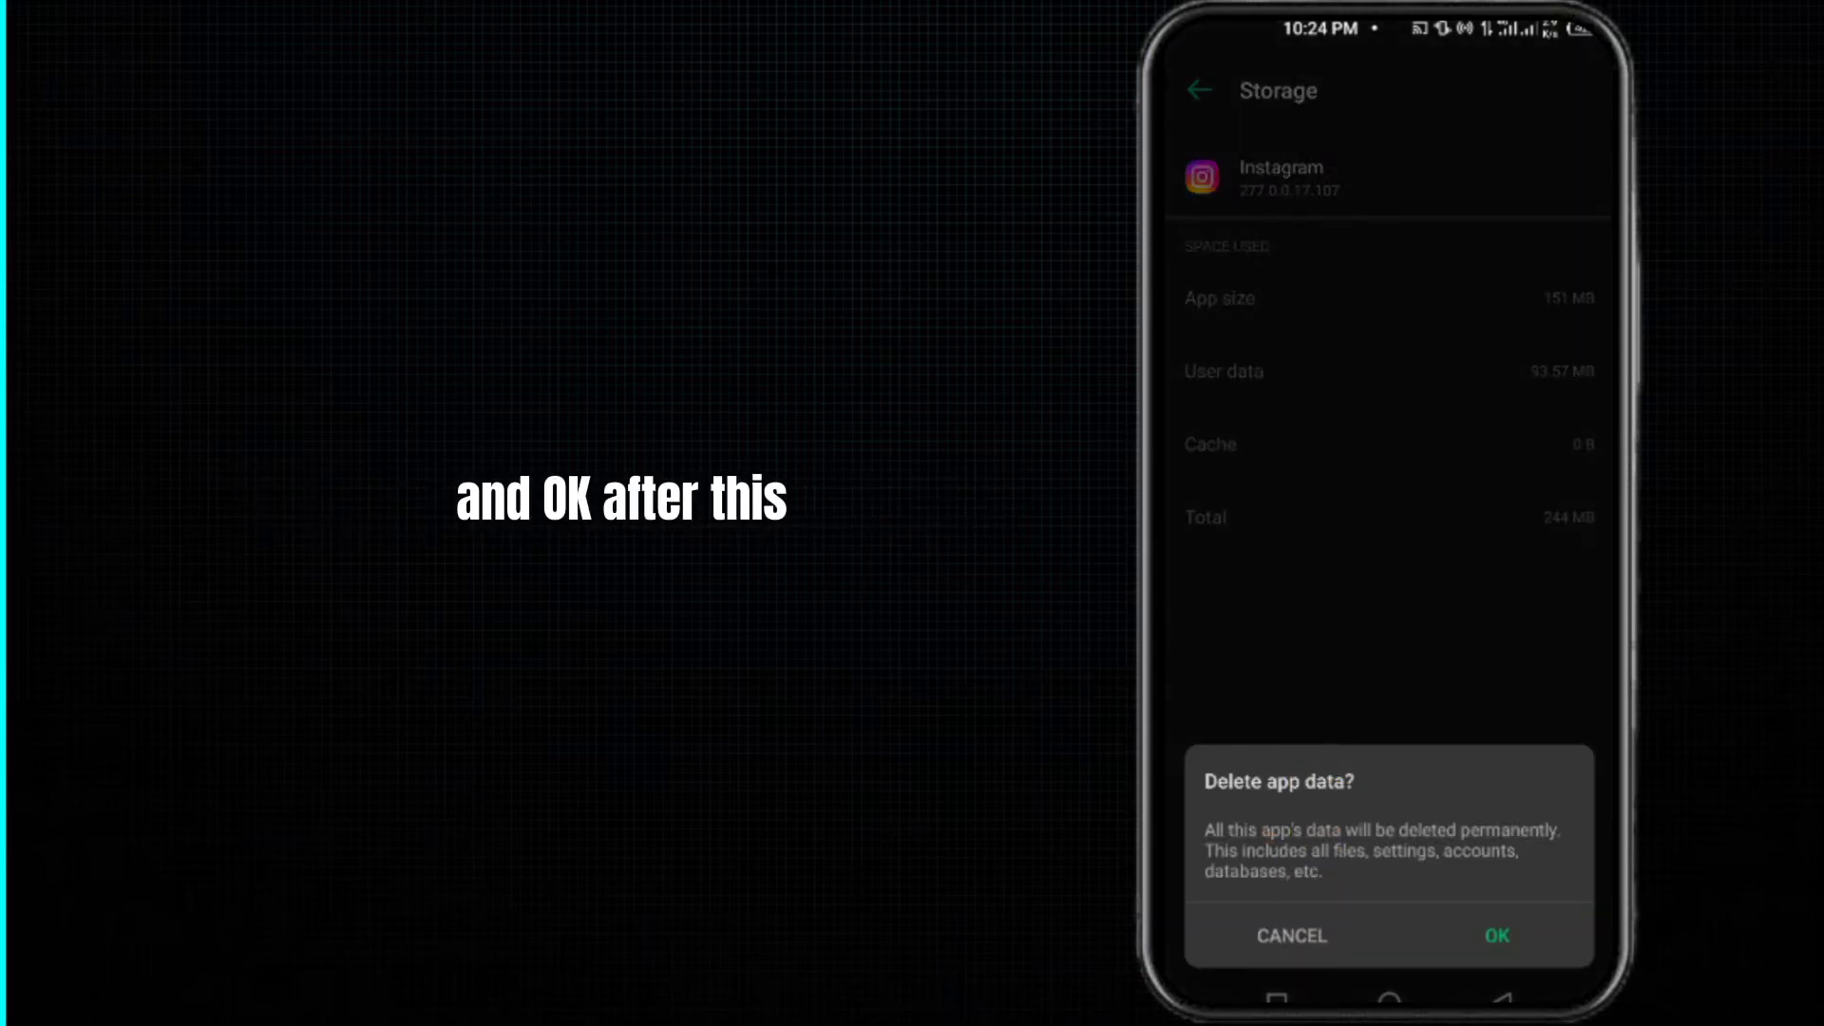
pyautogui.click(1498, 935)
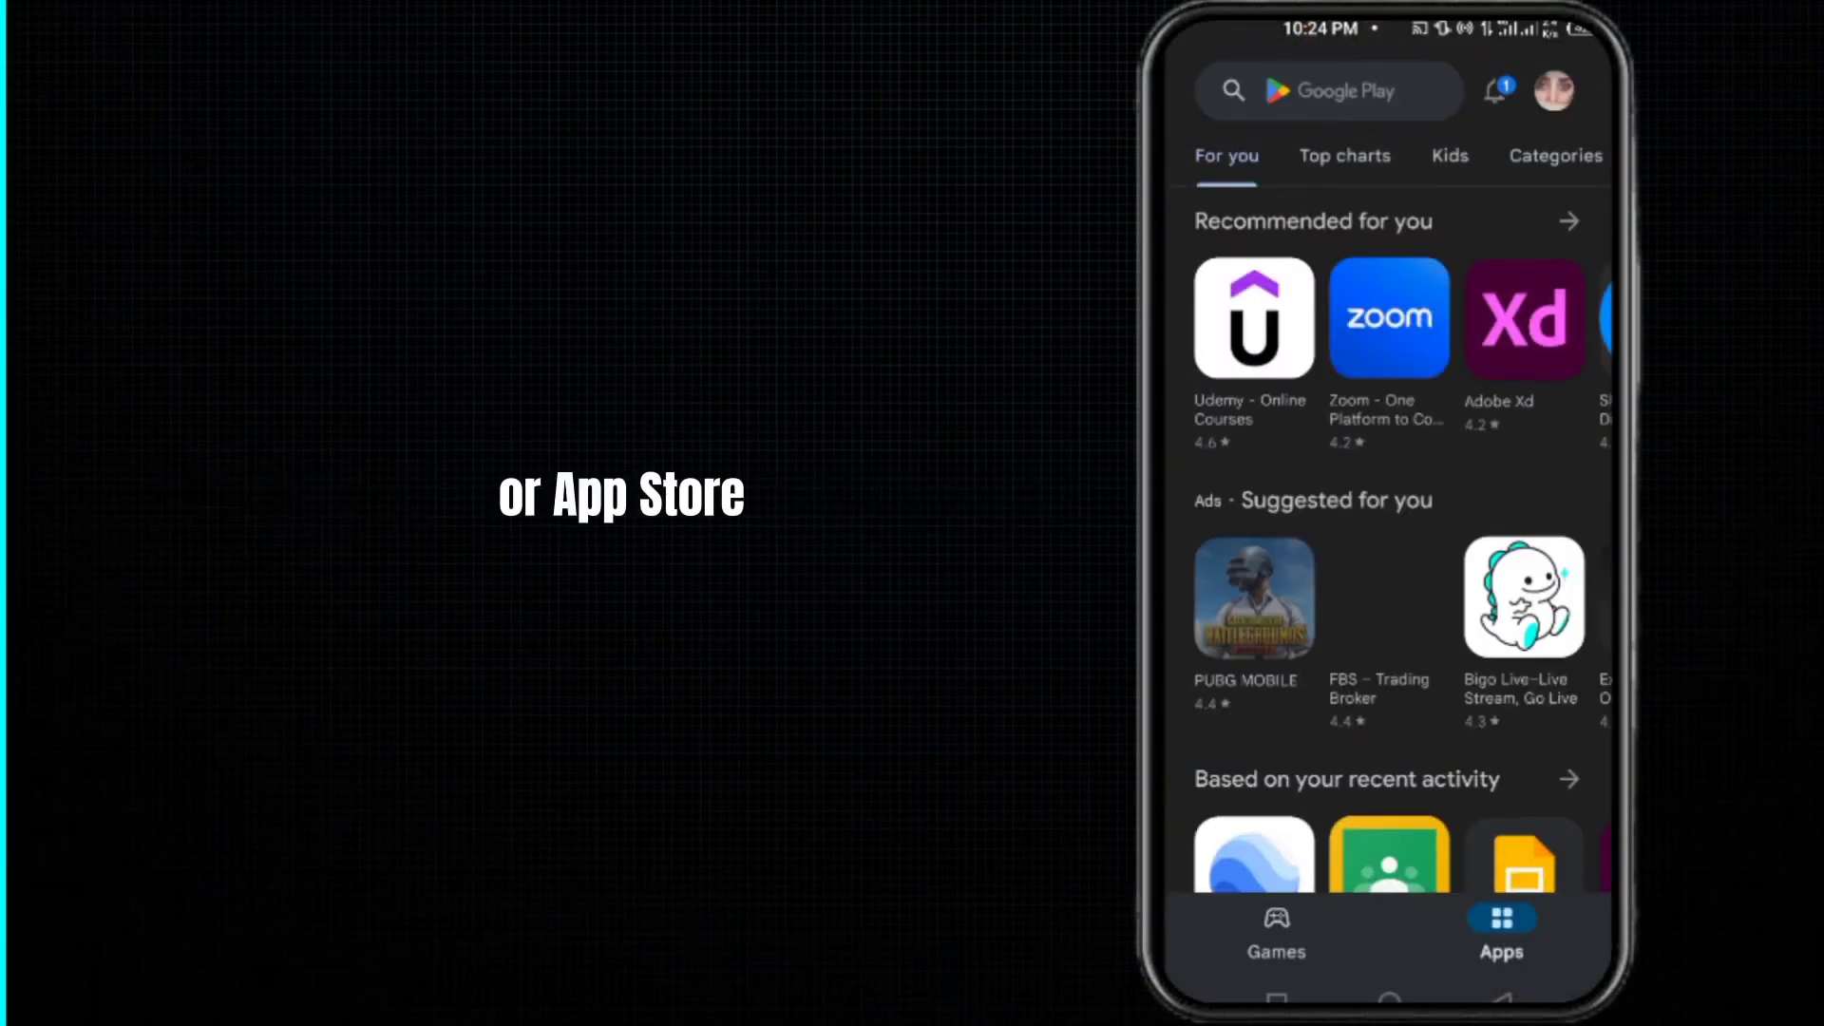
# Search Google Play for 'instagram' and launch Instagram from its listing.
pyautogui.write('instagram')
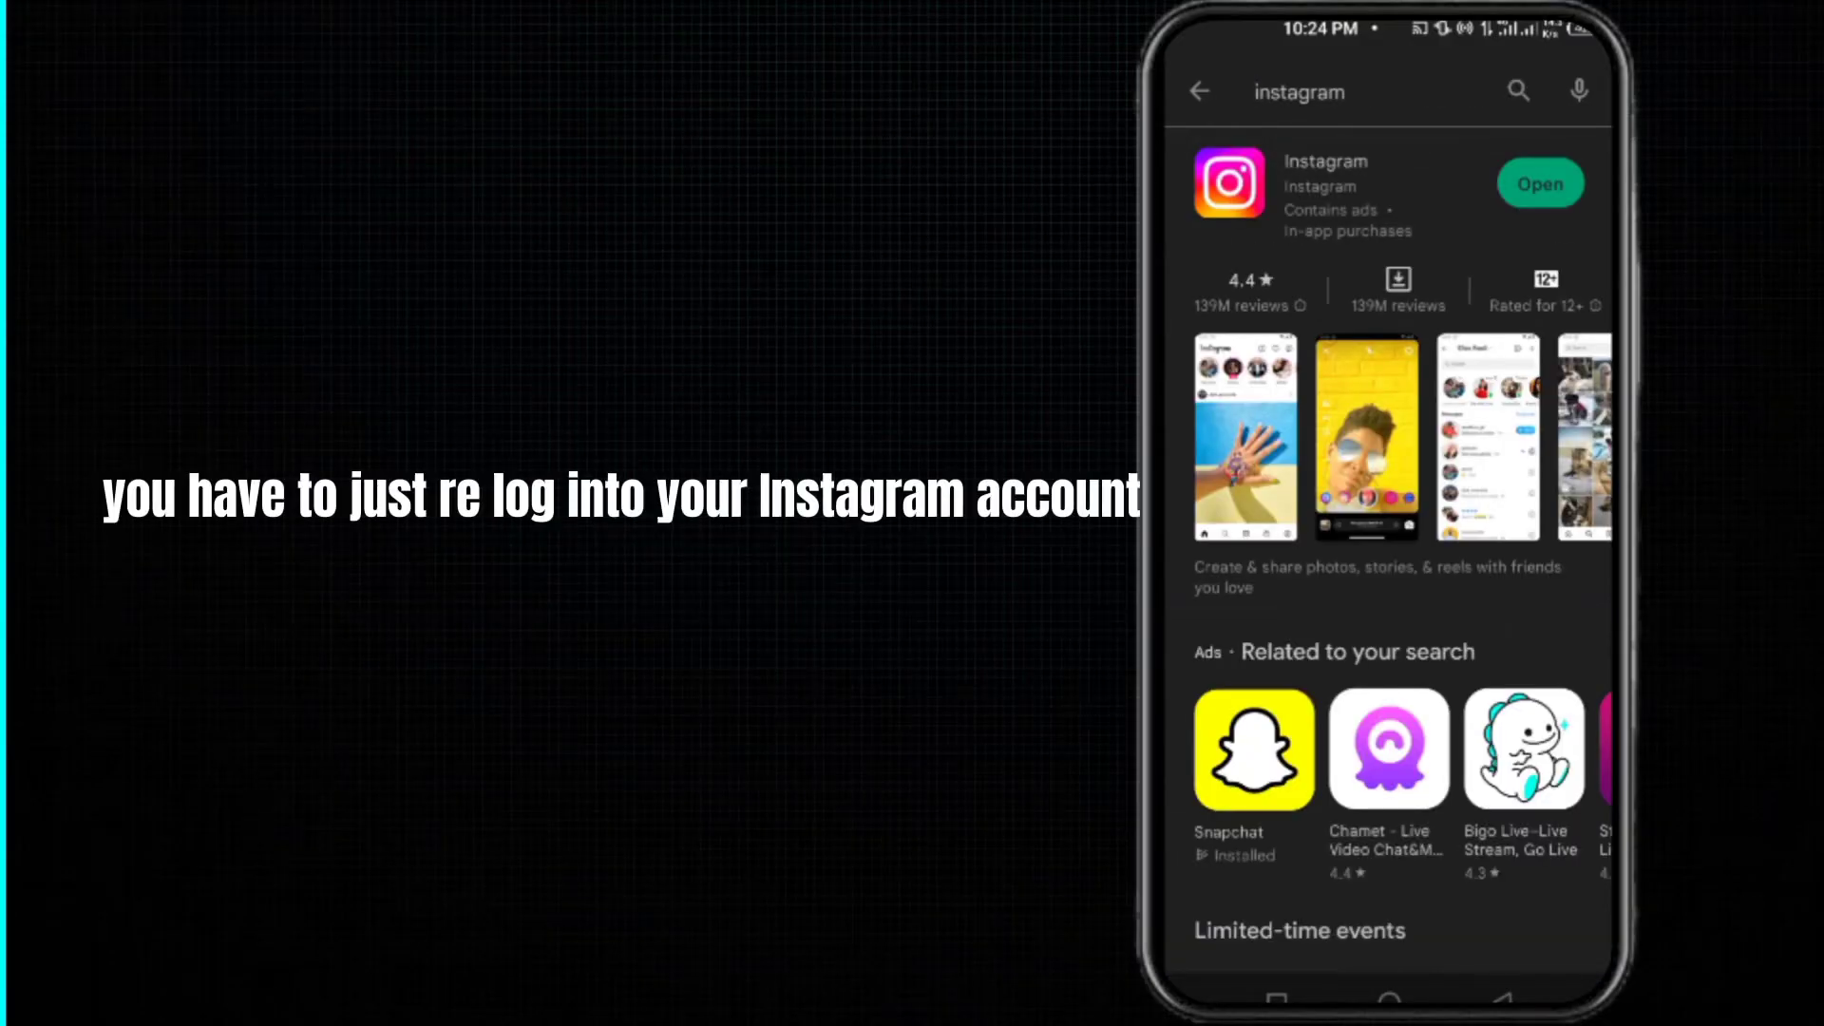
pyautogui.click(1540, 182)
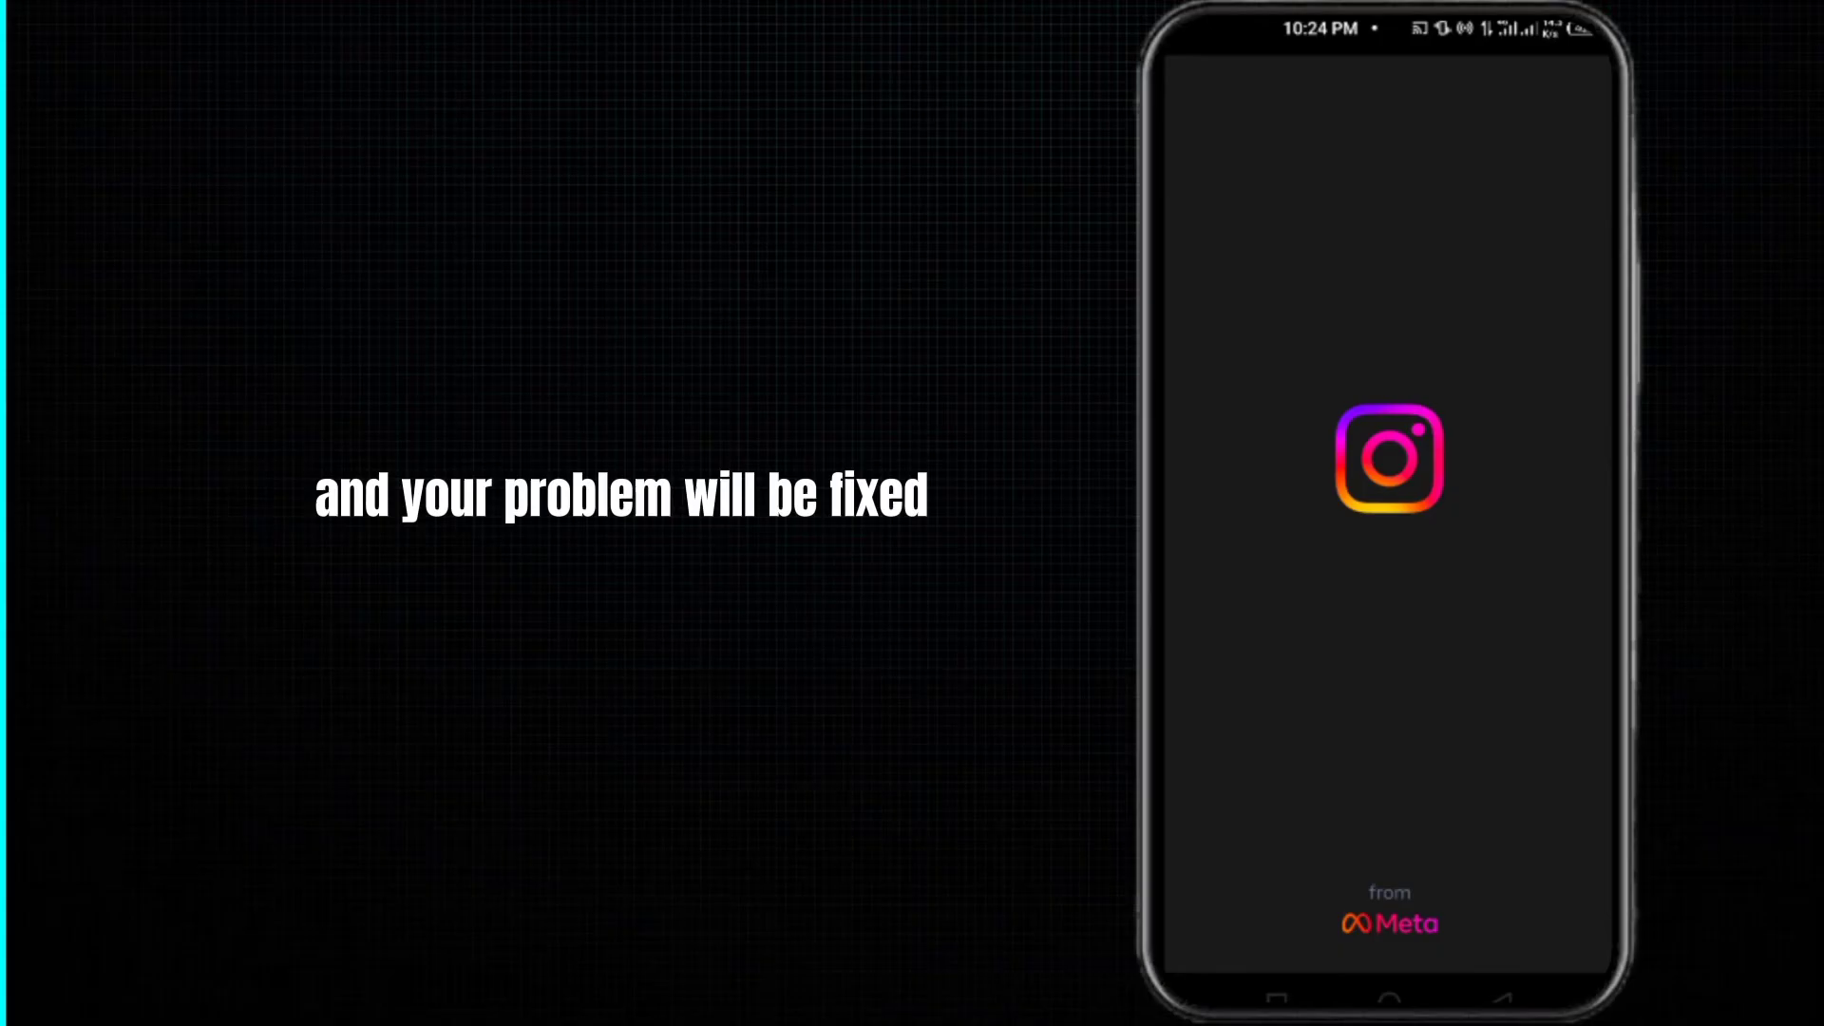